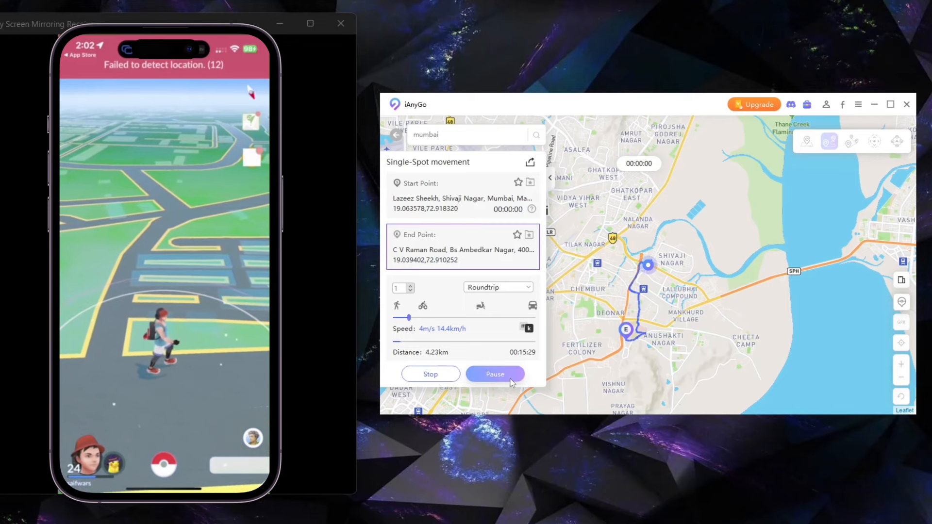
- Stop the Mumbai single-spot walk and confirm ending the movement
click(430, 374)
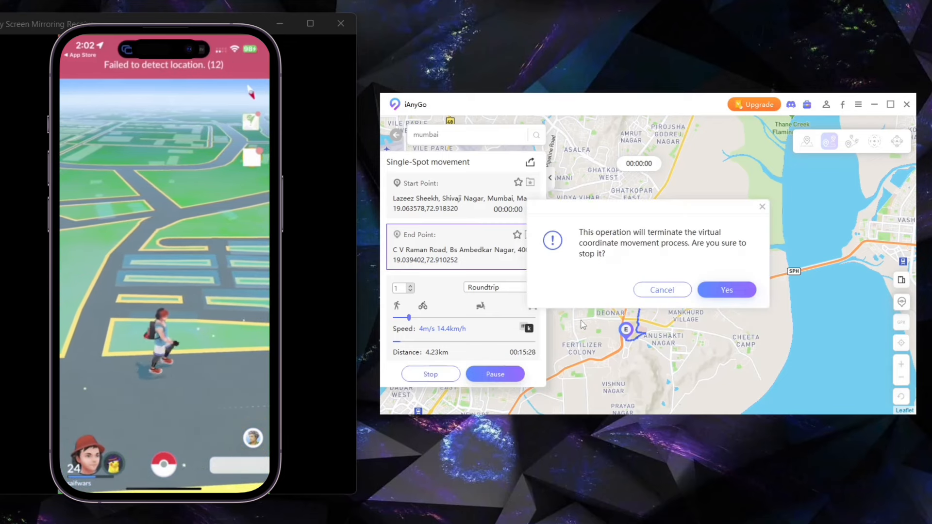
click(725, 290)
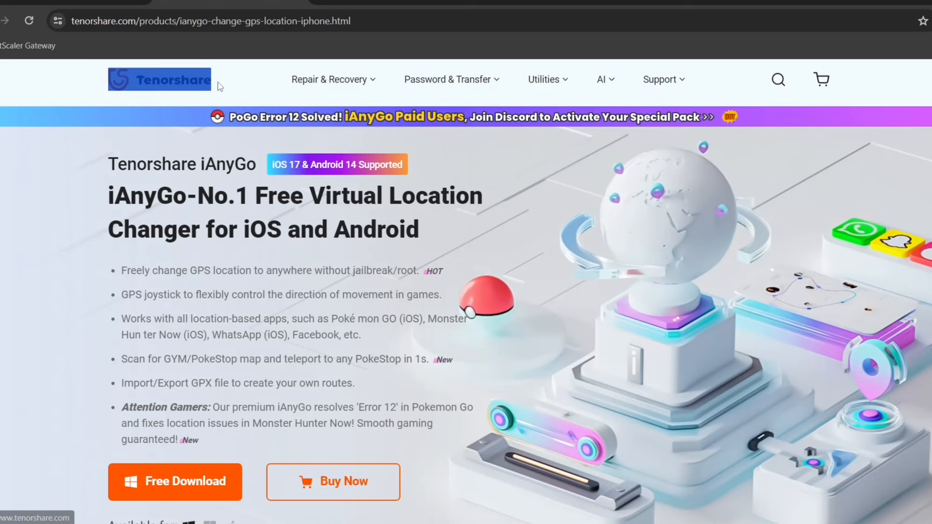
mouse_move(103, 165)
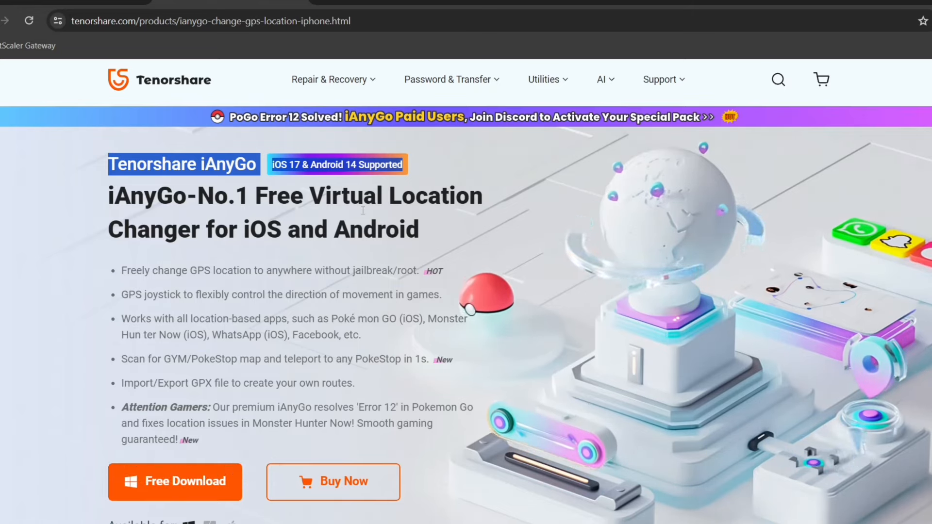
mouse_move(117, 274)
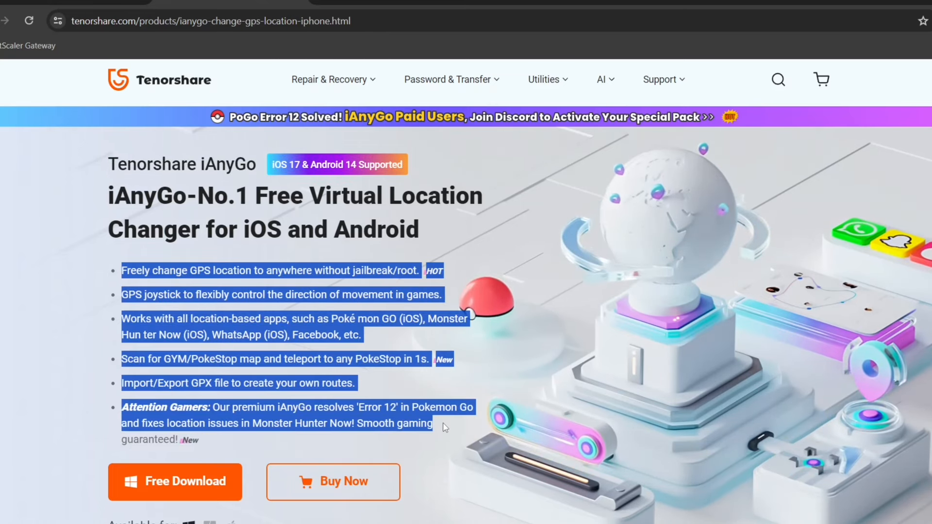
scroll(down, 3)
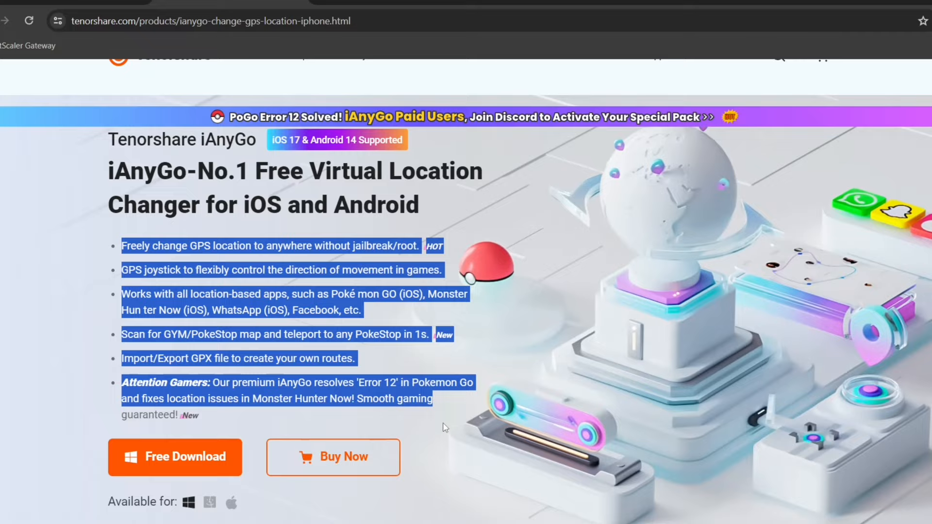
scroll(down, 3)
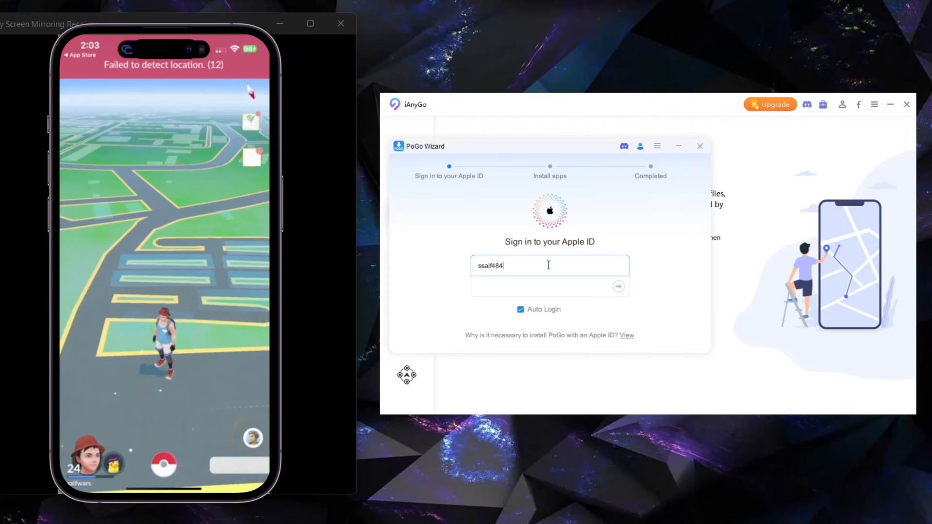
- Enter the Gmail-based Apple ID in the PoGo wizard and start installing PoGo
text(@gmail.c)
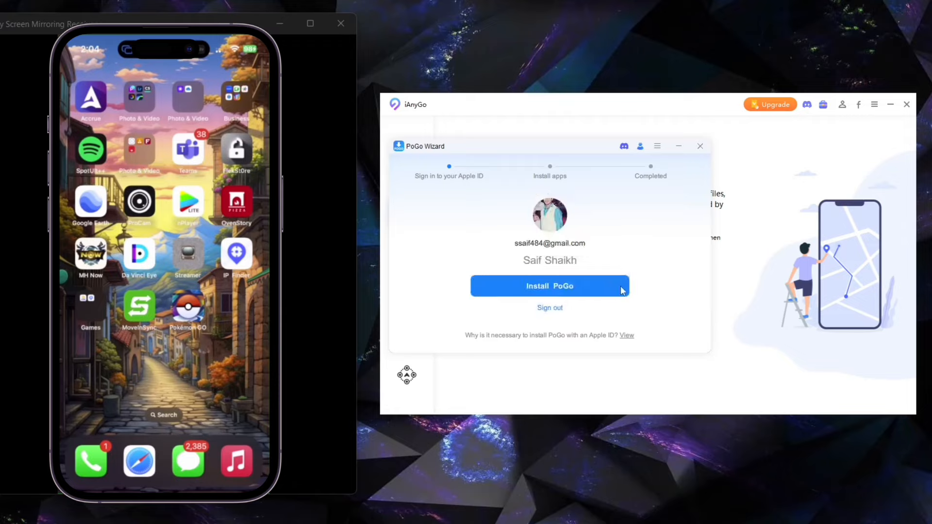
click(550, 285)
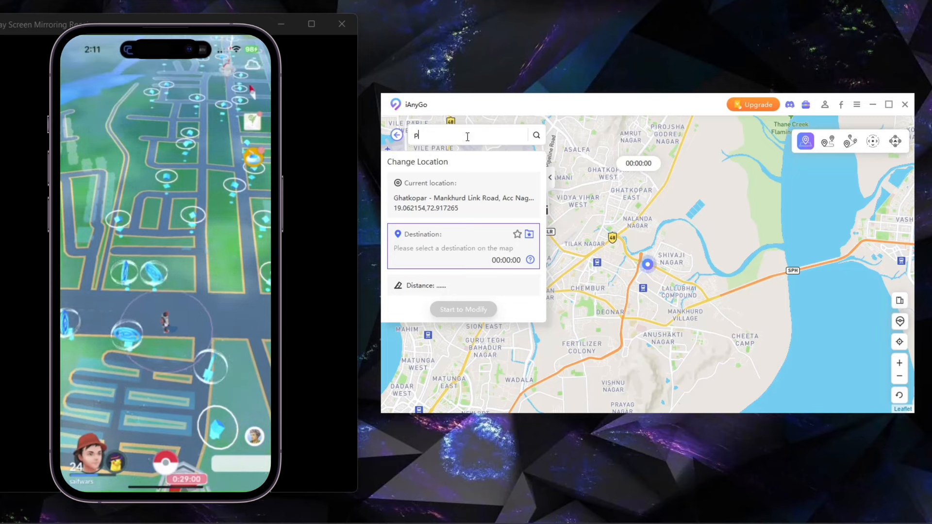
- Search 'pier 39' and choose the Pier 39, San Francisco result as the new location
text(pier 39)
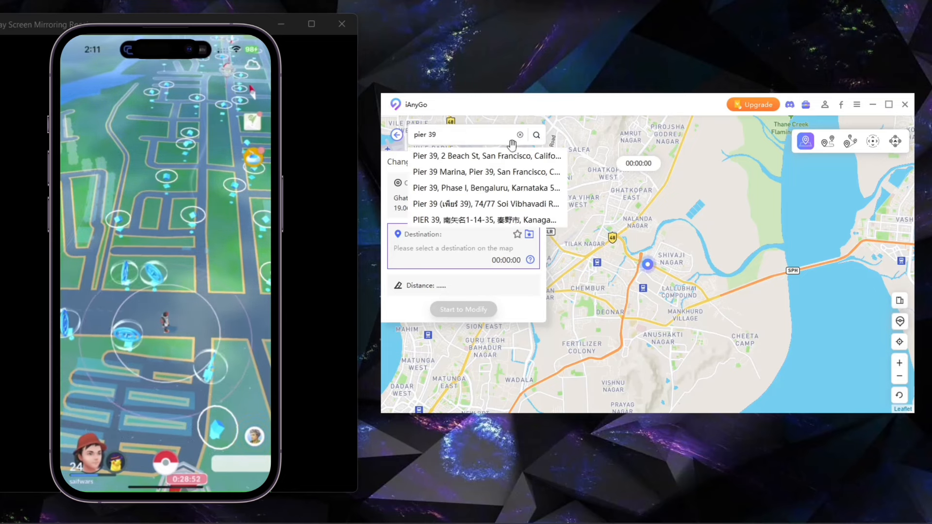
click(486, 155)
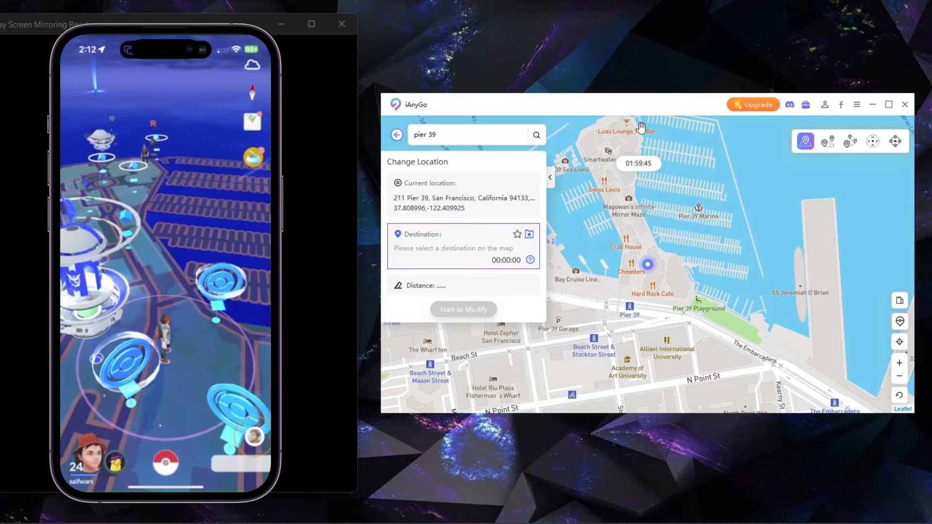
- Plan a single-spot move from Pier 39 to the Sea Lion Statue at a raised speed
click(827, 141)
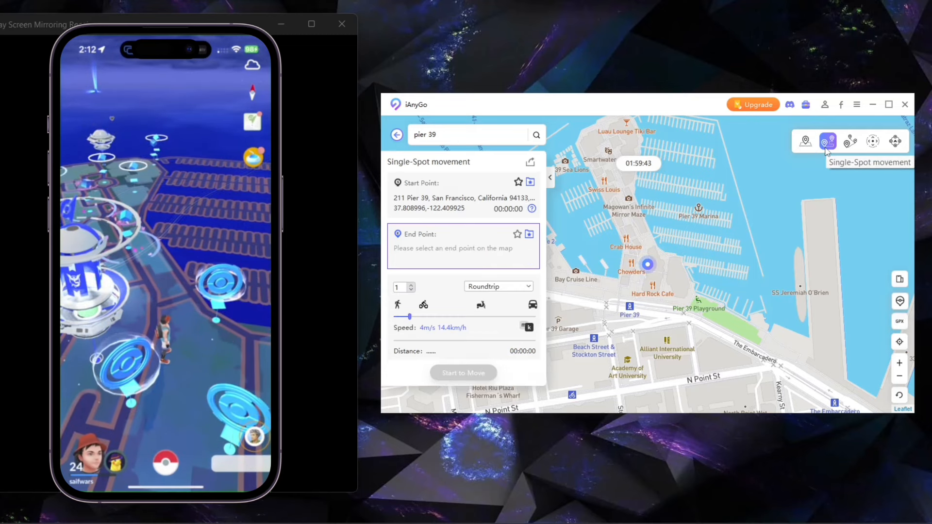
mouse_move(609, 293)
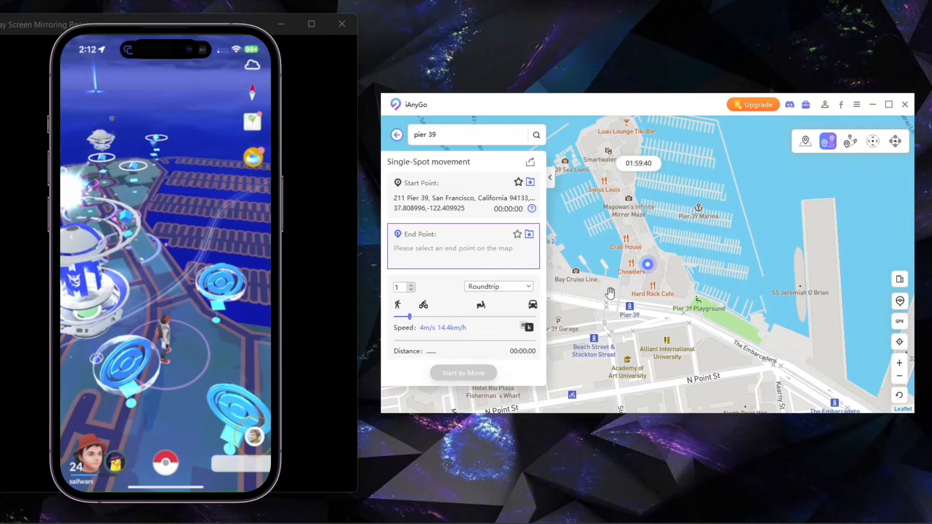
click(609, 285)
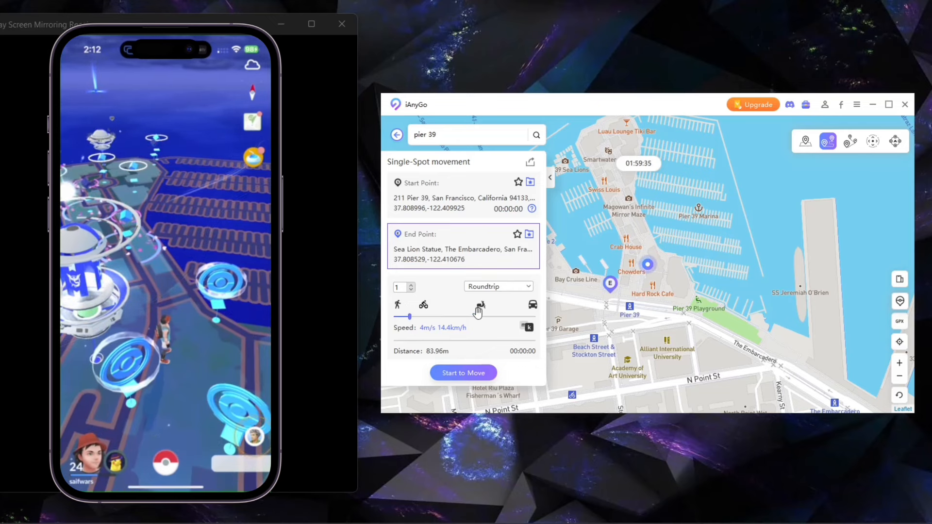
drag(407, 317, 482, 316)
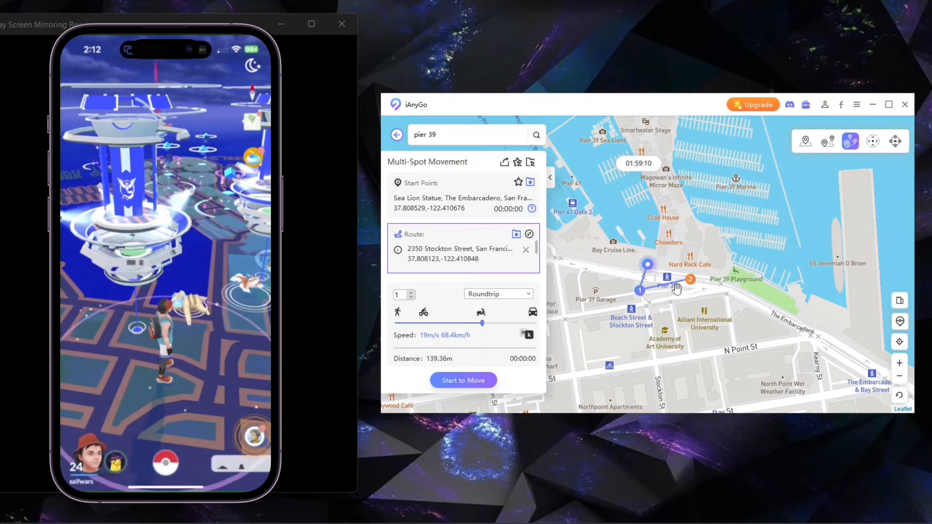
- Add two stops around Pier 39 to the multi-spot route, about 512 m in total
click(664, 308)
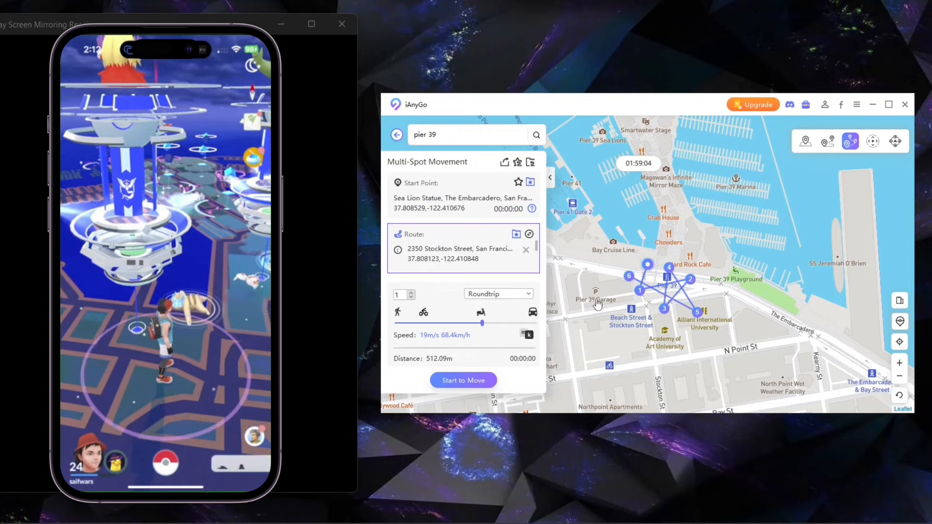
click(463, 380)
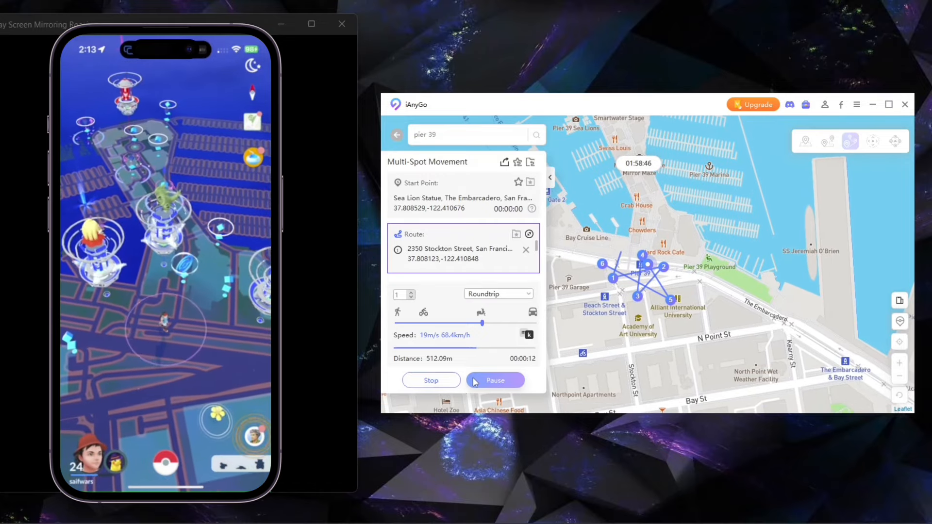